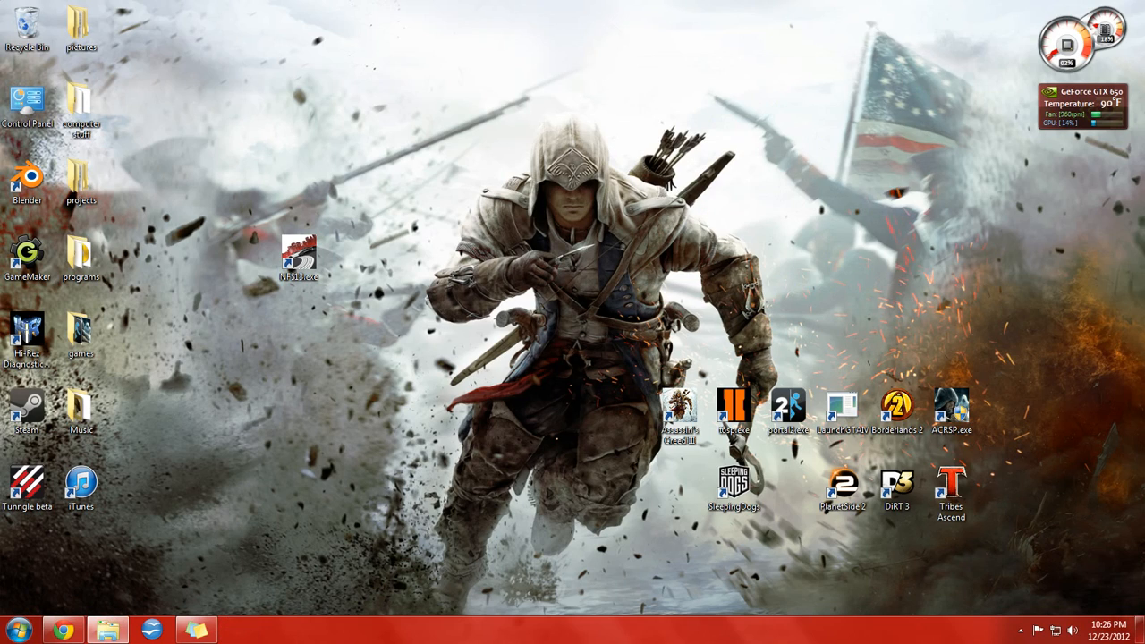
Drag the NFS13.exe icon around the desktop, then bring up the MostWanted folder window
{"action": "left_click_drag", "start_coordinate": [299, 255], "coordinate": [408, 178]}
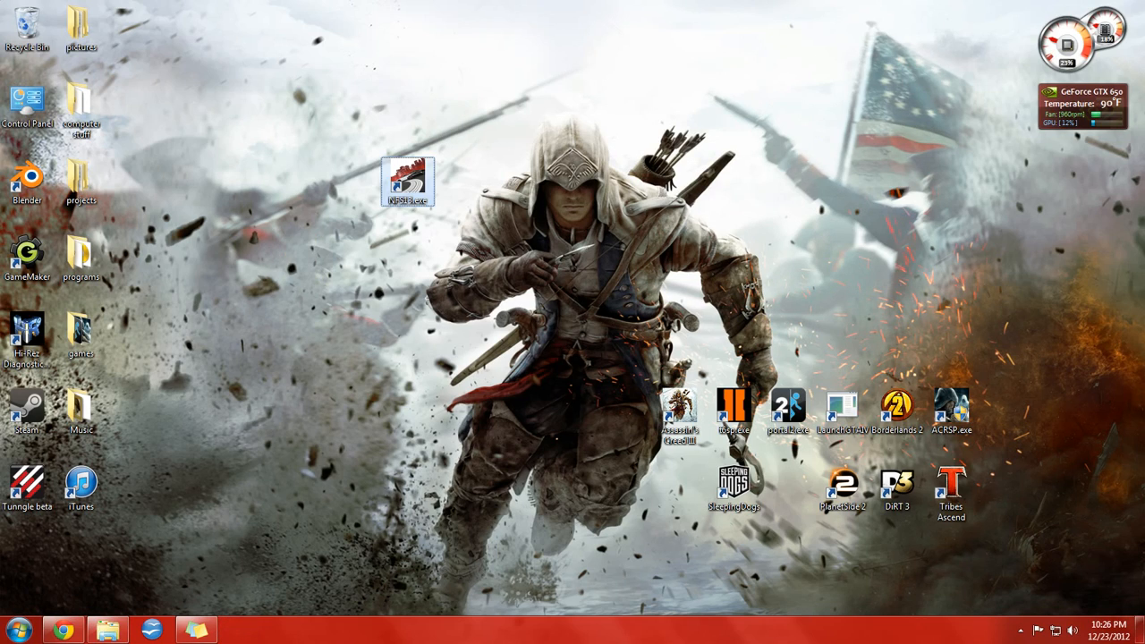
{"action": "left_click_drag", "start_coordinate": [408, 179], "coordinate": [301, 412]}
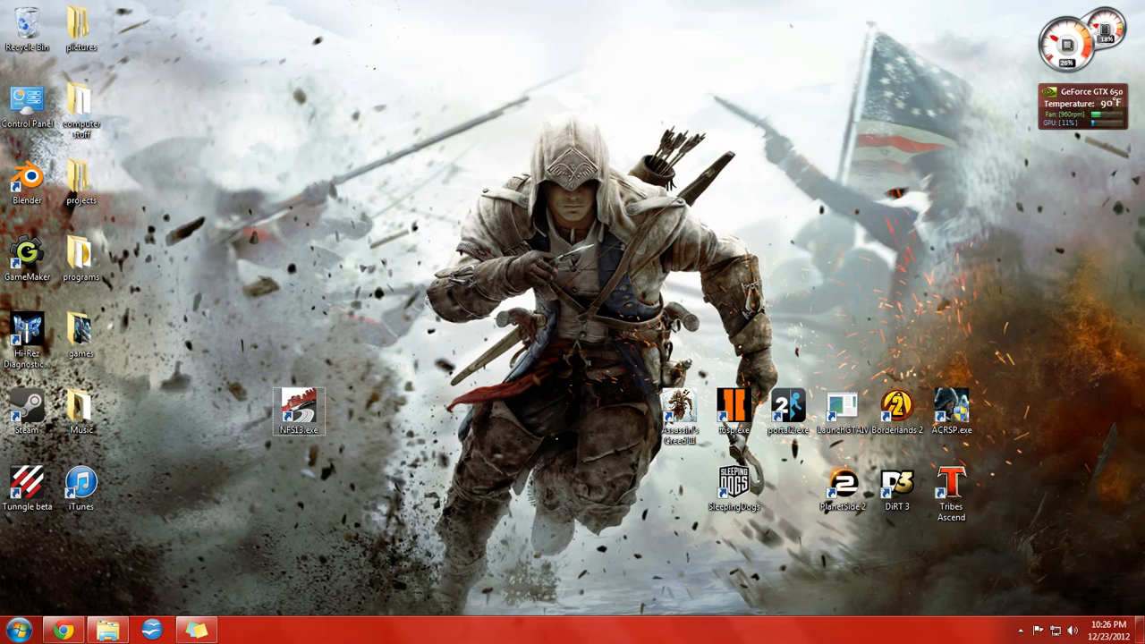
{"action": "left_click_drag", "start_coordinate": [299, 412], "coordinate": [353, 257]}
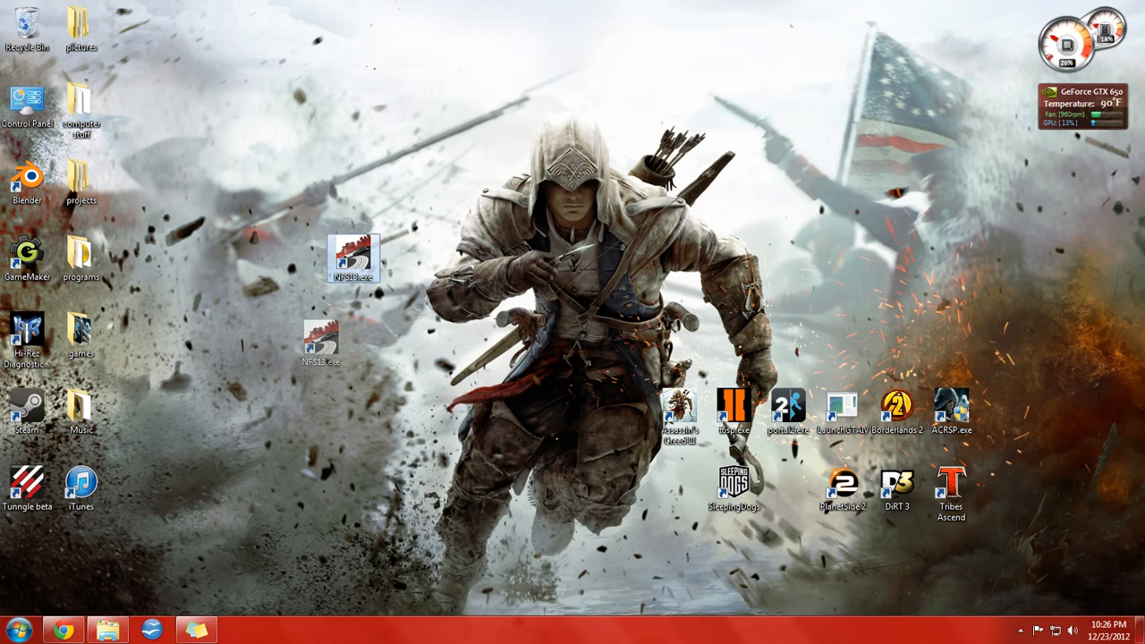
{"action": "left_click", "coordinate": [65, 626]}
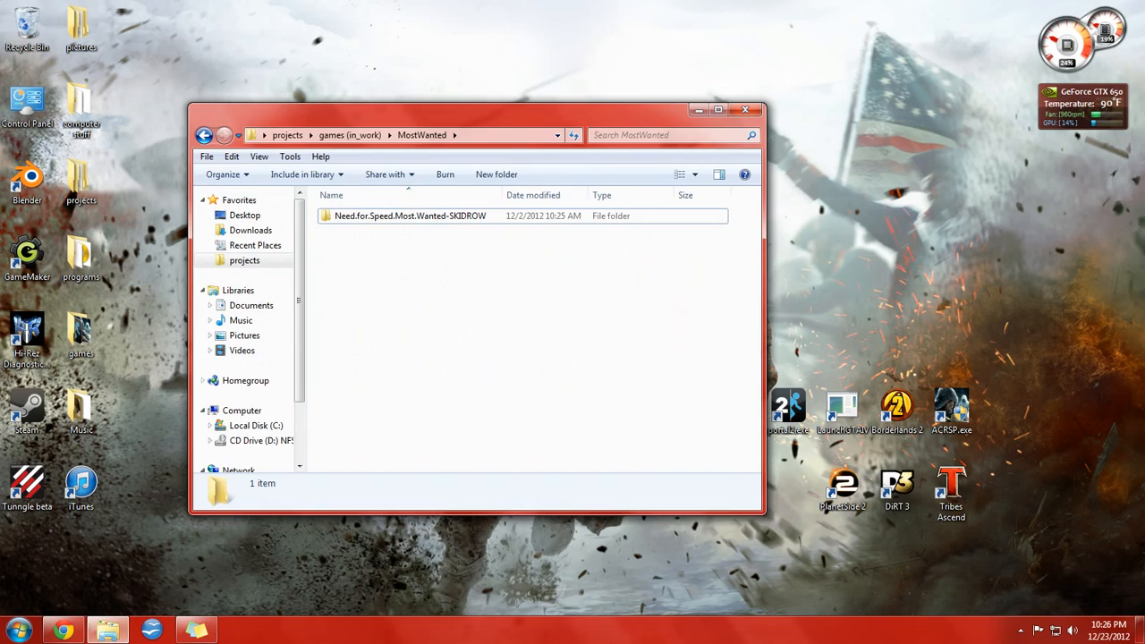
Open the Need.for.Speed.Most.Wanted-SKIDROW folder and bring up mount options for sr-nfsmw.iso
{"action": "double_click", "coordinate": [408, 216]}
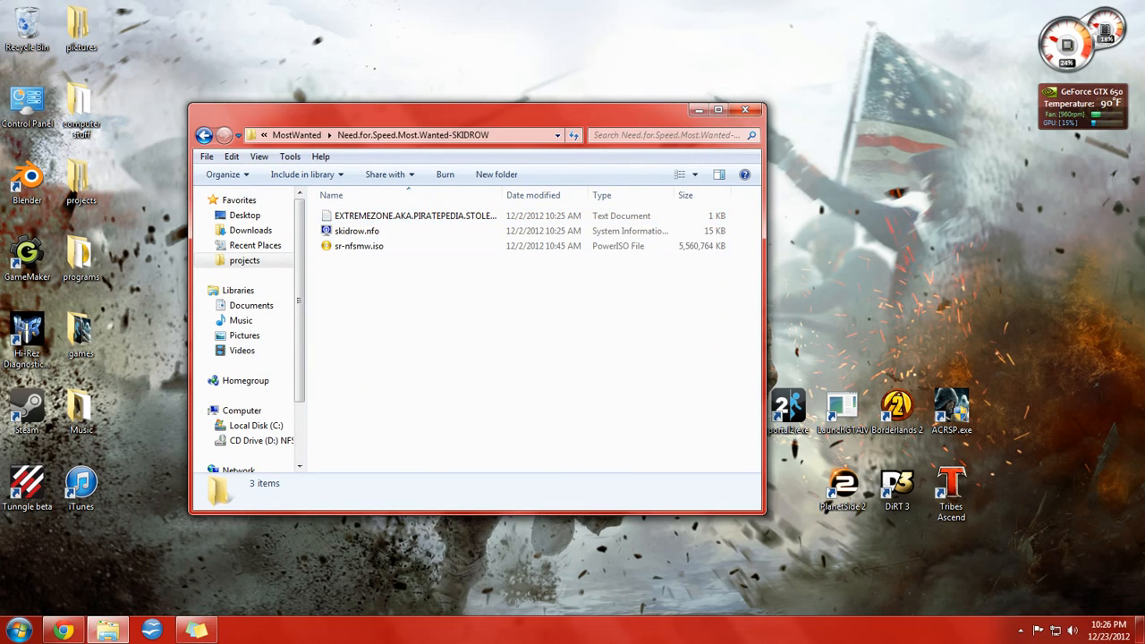
{"action": "right_click", "coordinate": [361, 245]}
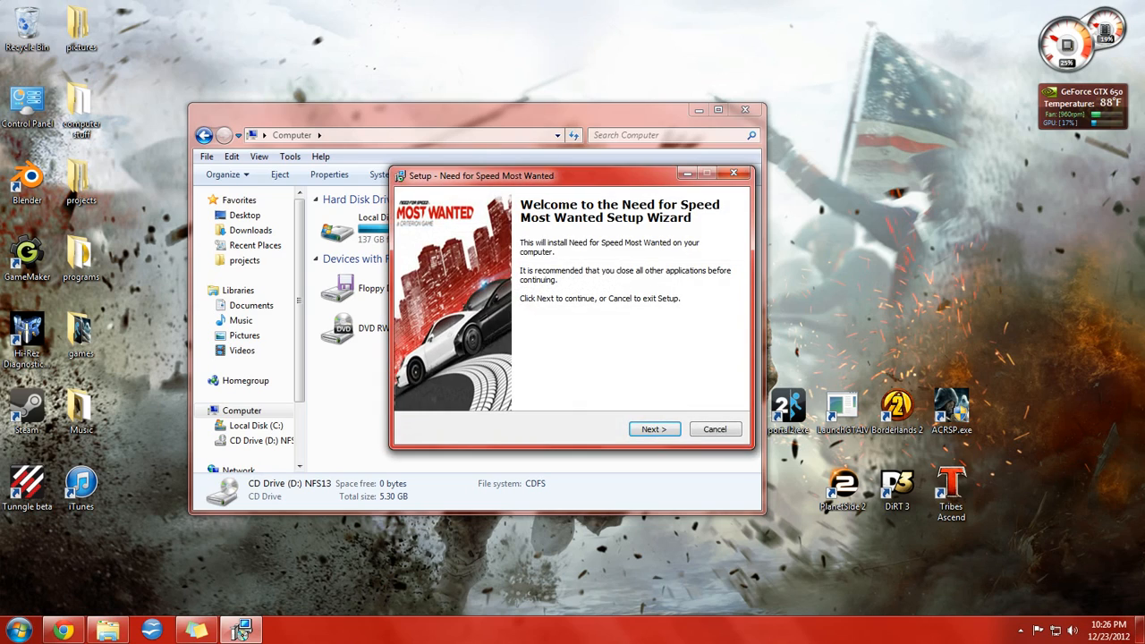
Advance past the welcome page, cancel, and confirm exiting the Need for Speed setup
{"action": "left_click", "coordinate": [654, 428]}
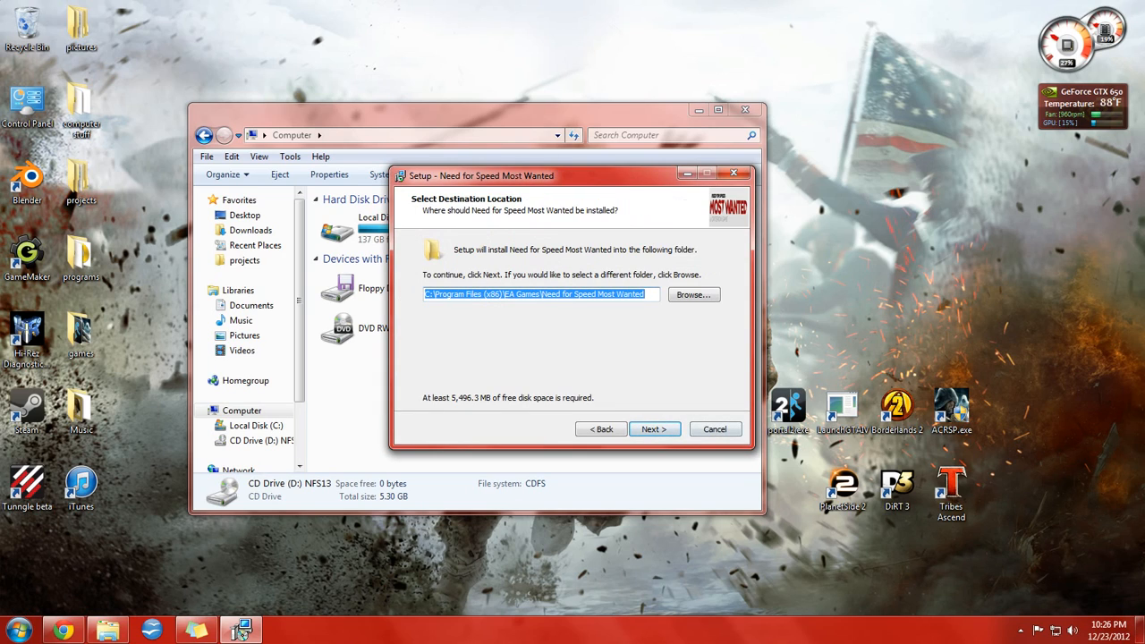
{"action": "left_click", "coordinate": [715, 429]}
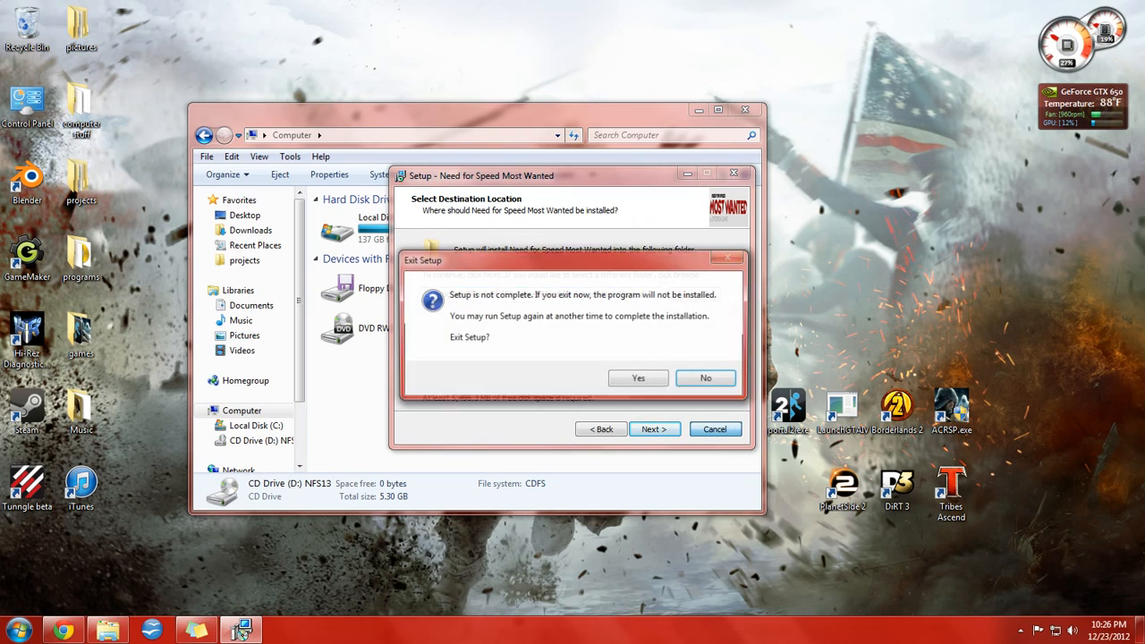
{"action": "left_click", "coordinate": [638, 378]}
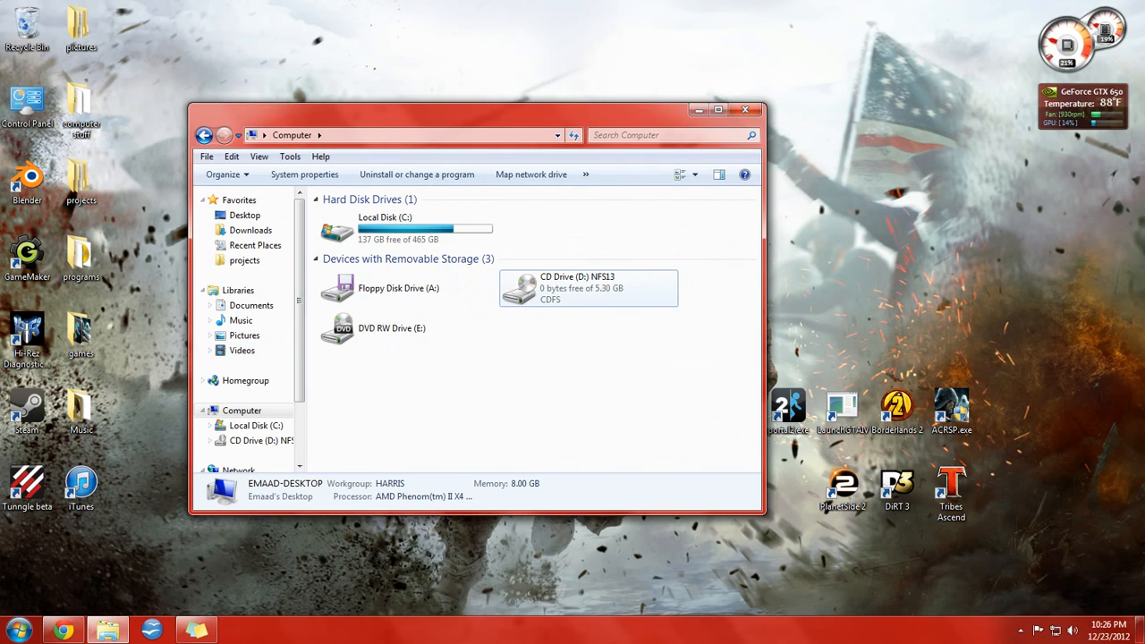
Take NFS13.exe from the disc's SKIDROW folder and browse into Program Files (x86) on C:
{"action": "double_click", "coordinate": [588, 288]}
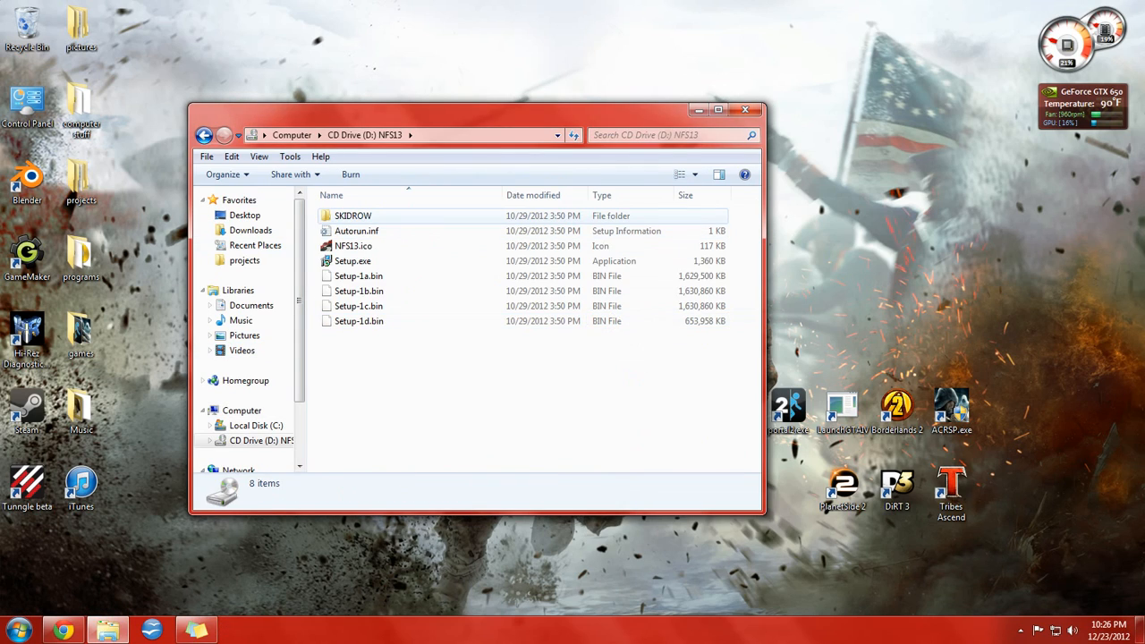
{"action": "double_click", "coordinate": [353, 215]}
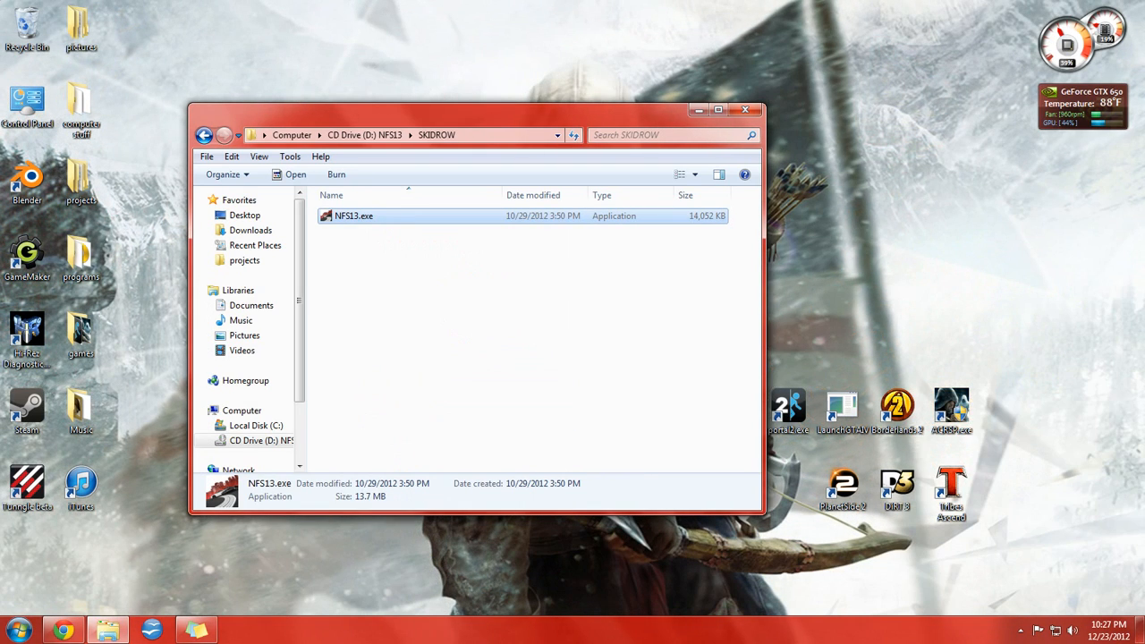
{"action": "left_click", "coordinate": [255, 425]}
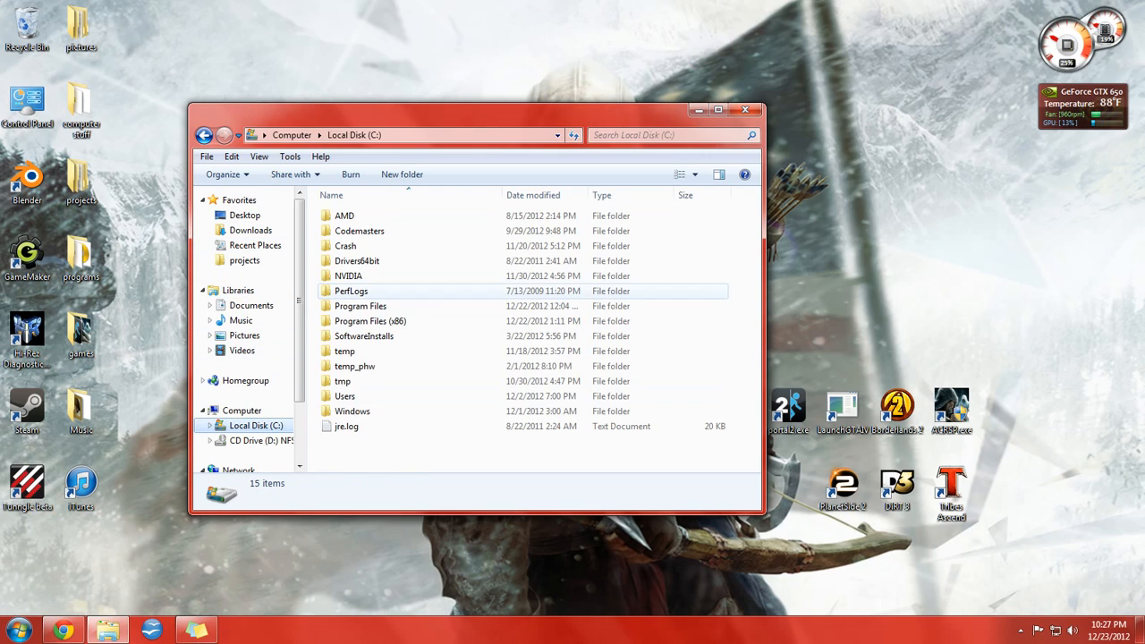
{"action": "left_click", "coordinate": [370, 320]}
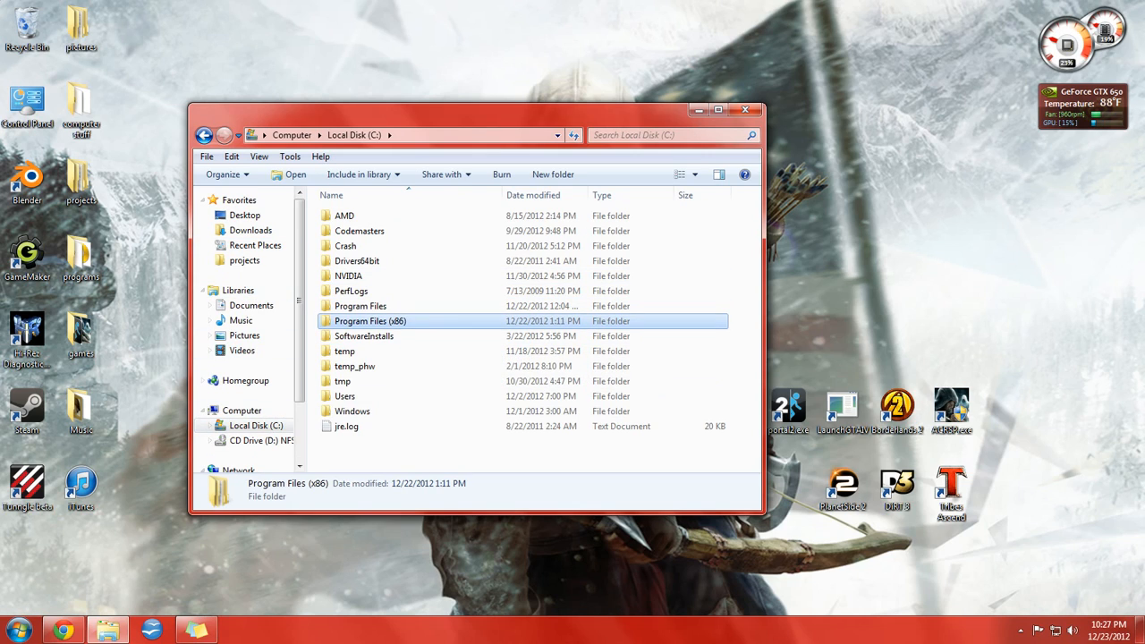
{"action": "double_click", "coordinate": [369, 321]}
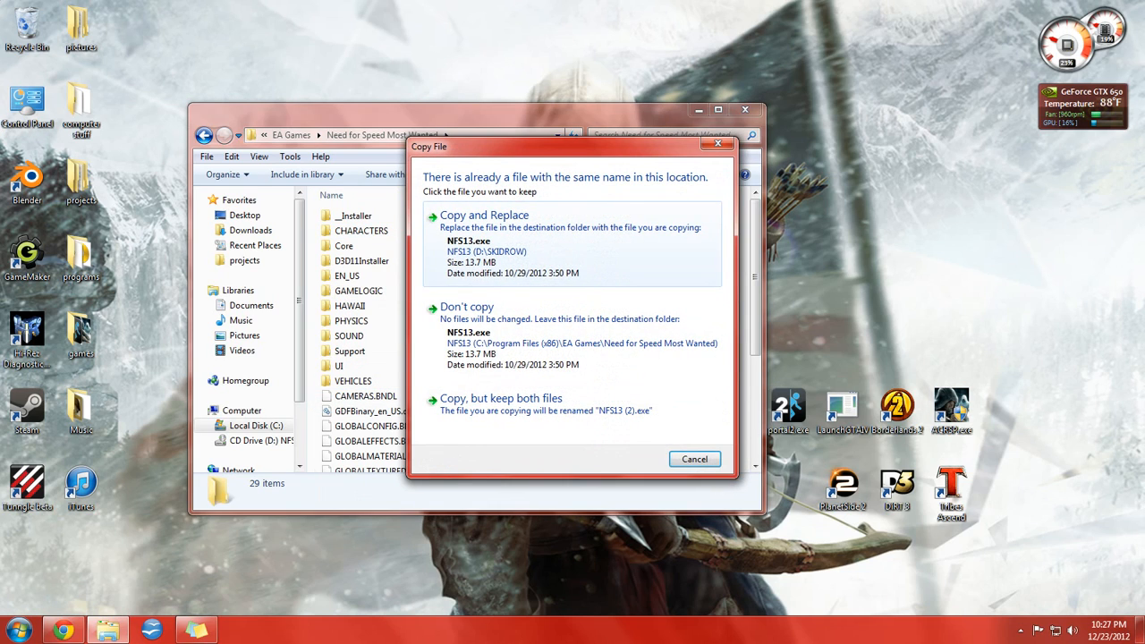
Overwrite the game's NFS13.exe, minimize Explorer, and move the desktop NFS13.exe icon
{"action": "left_click", "coordinate": [484, 215]}
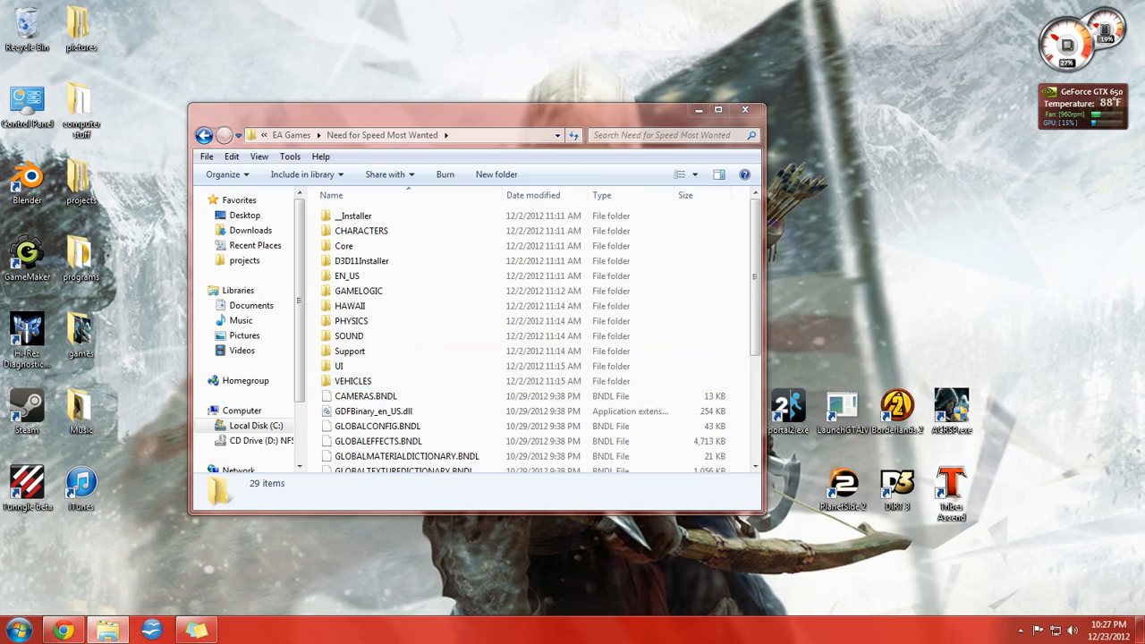
{"action": "left_click", "coordinate": [745, 109]}
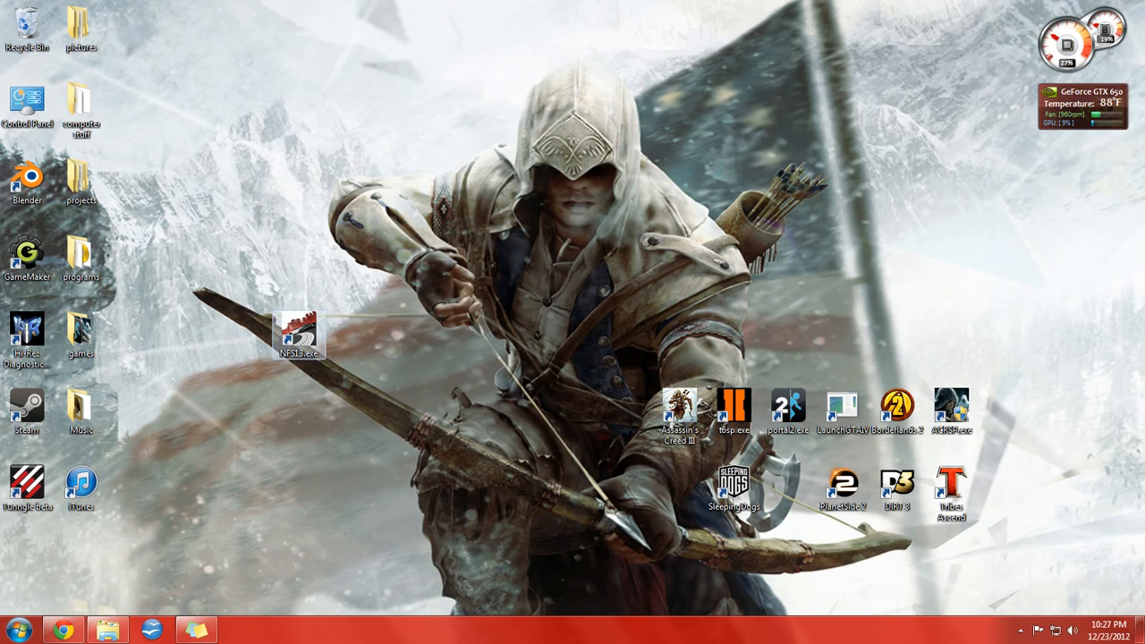
{"action": "left_click_drag", "start_coordinate": [300, 334], "coordinate": [246, 181]}
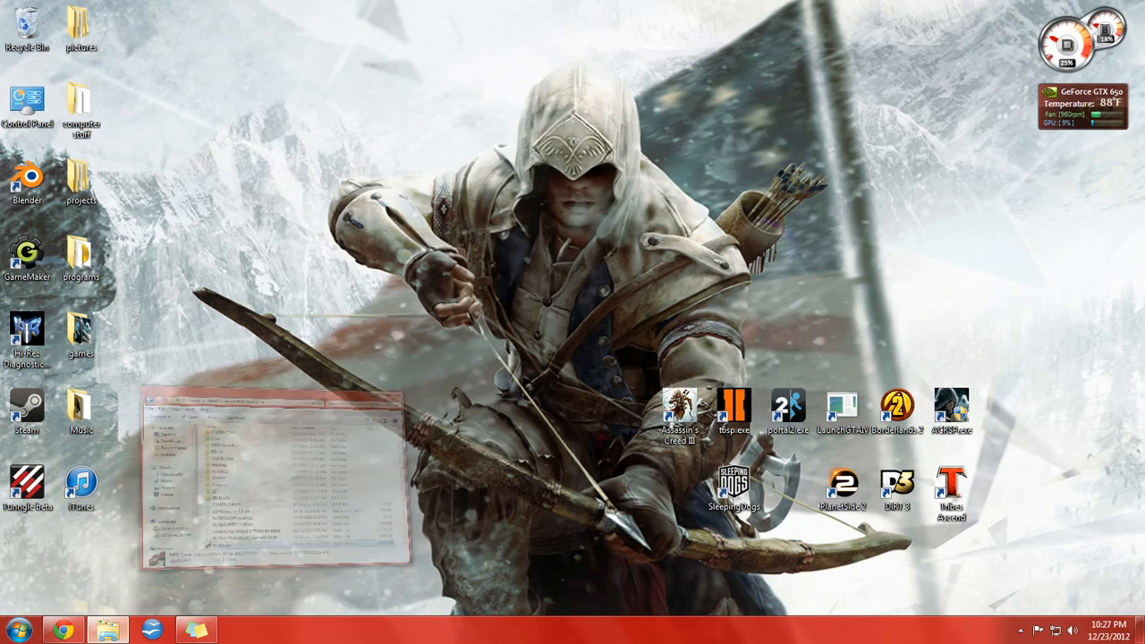
Create a shortcut to the game folder's NFS13.exe and accept placing it on the desktop
{"action": "right_click", "coordinate": [349, 464]}
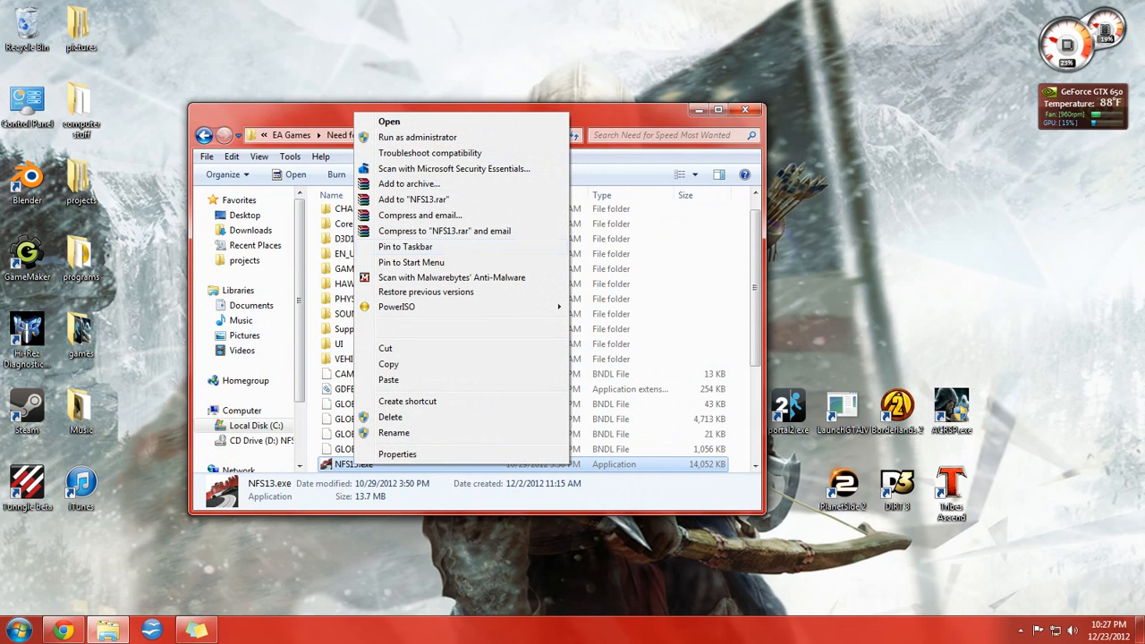
{"action": "left_click", "coordinate": [407, 401]}
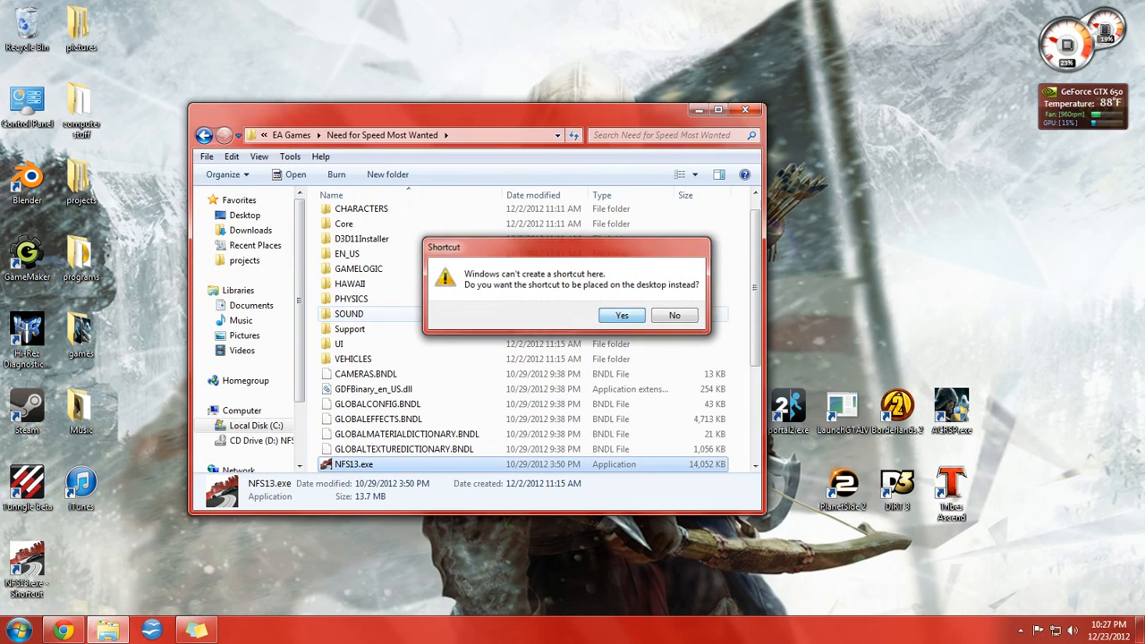
{"action": "left_click", "coordinate": [622, 315]}
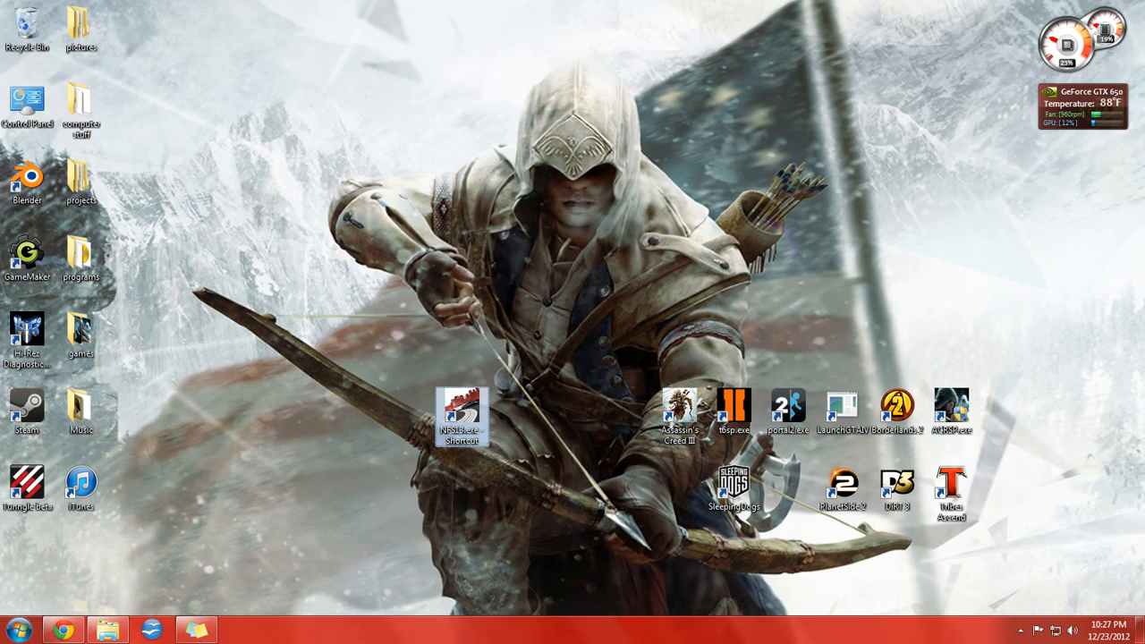
Drag the new NFS13 shortcut icon toward the centre of the desktop
{"action": "left_click_drag", "start_coordinate": [462, 418], "coordinate": [408, 338]}
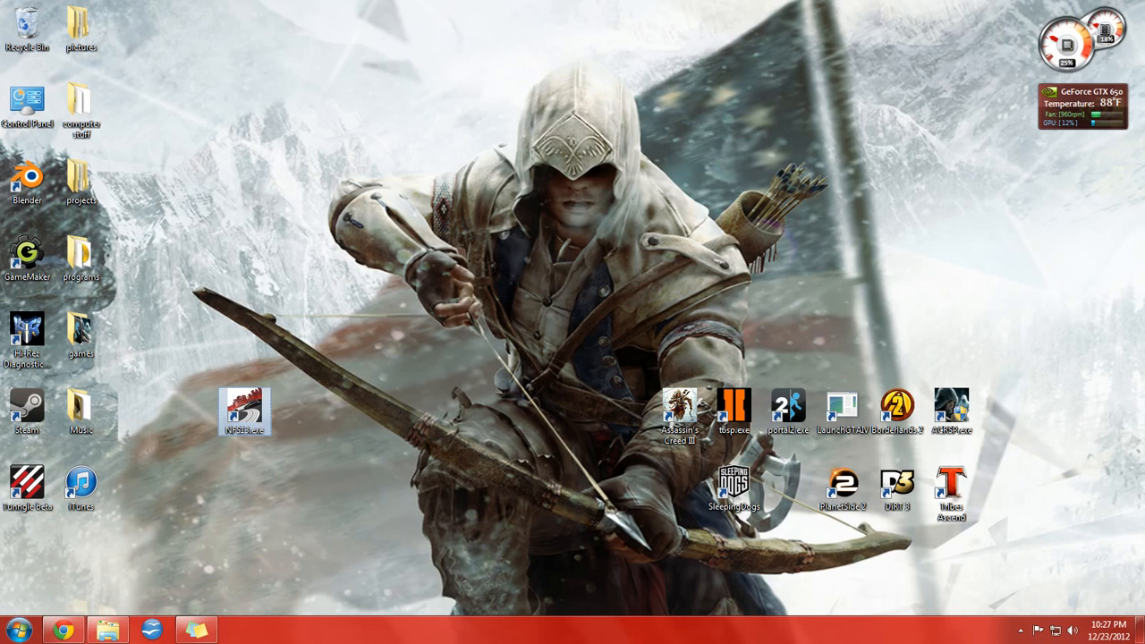
{"action": "left_click_drag", "start_coordinate": [245, 412], "coordinate": [571, 488]}
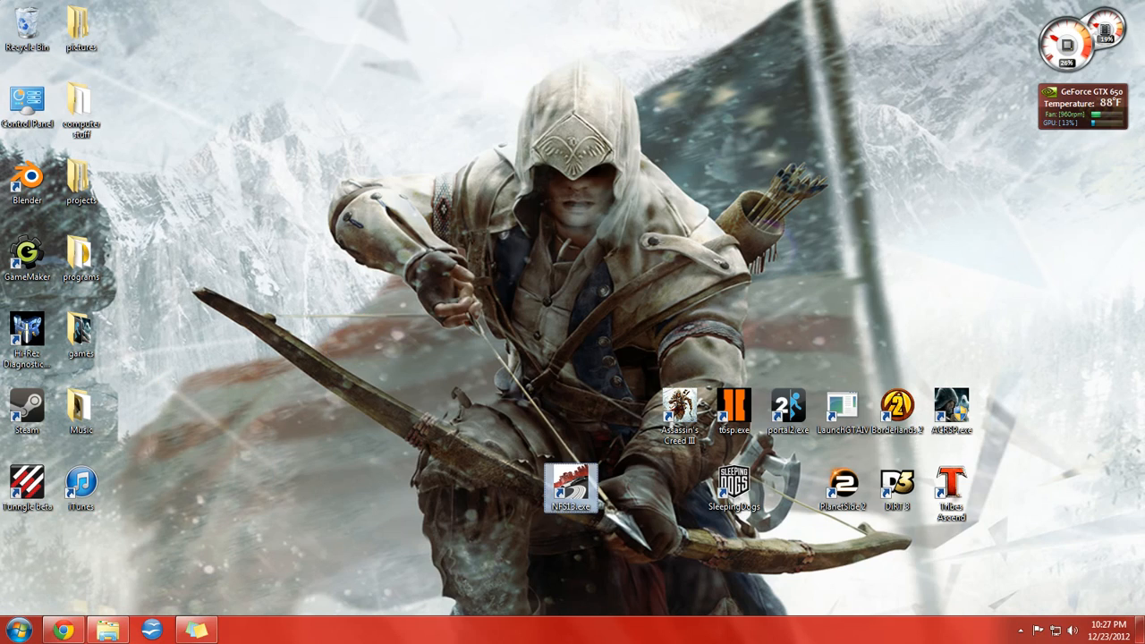